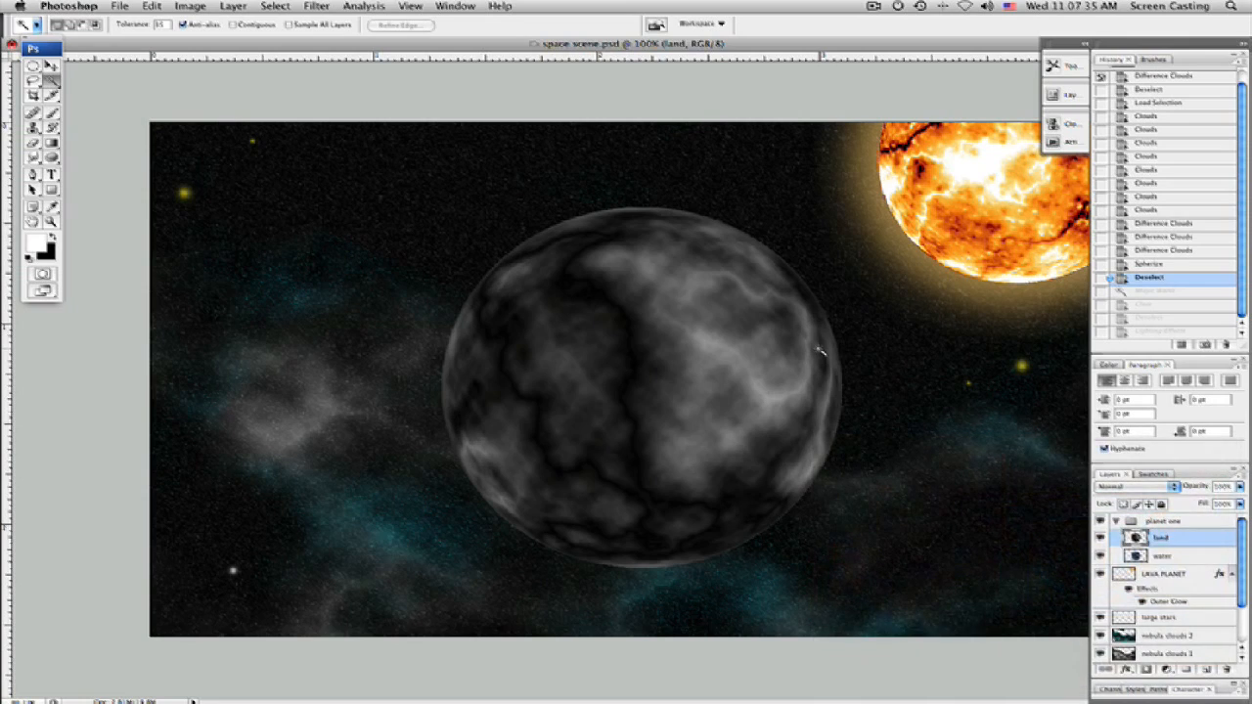
mouse_move(621, 389)
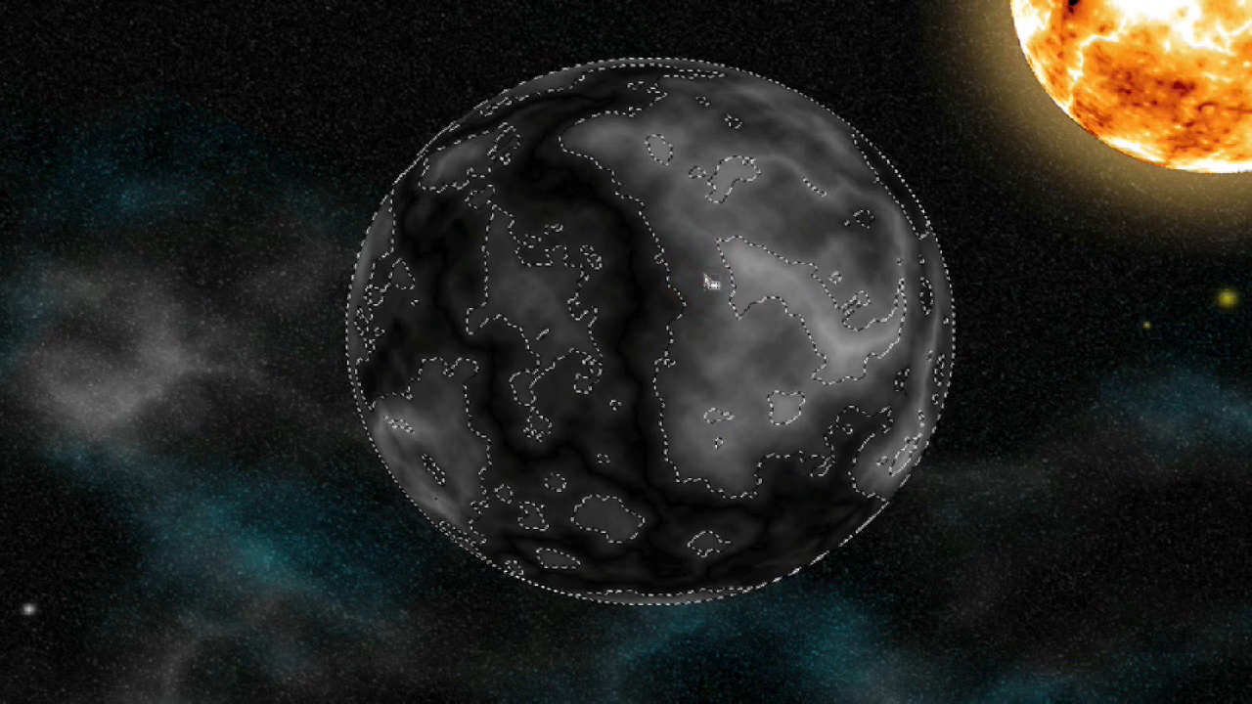
- Delete the inverted selection on the land layer so blue water shows around grey continents
click(645, 293)
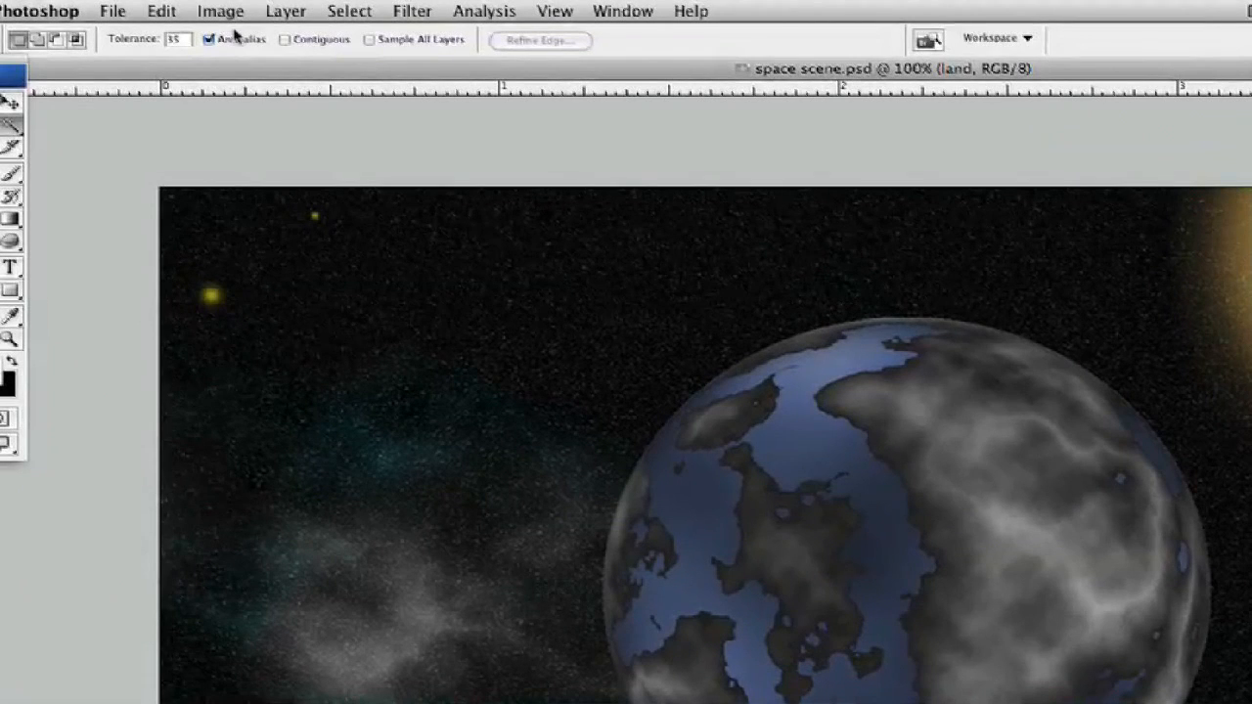
click(285, 39)
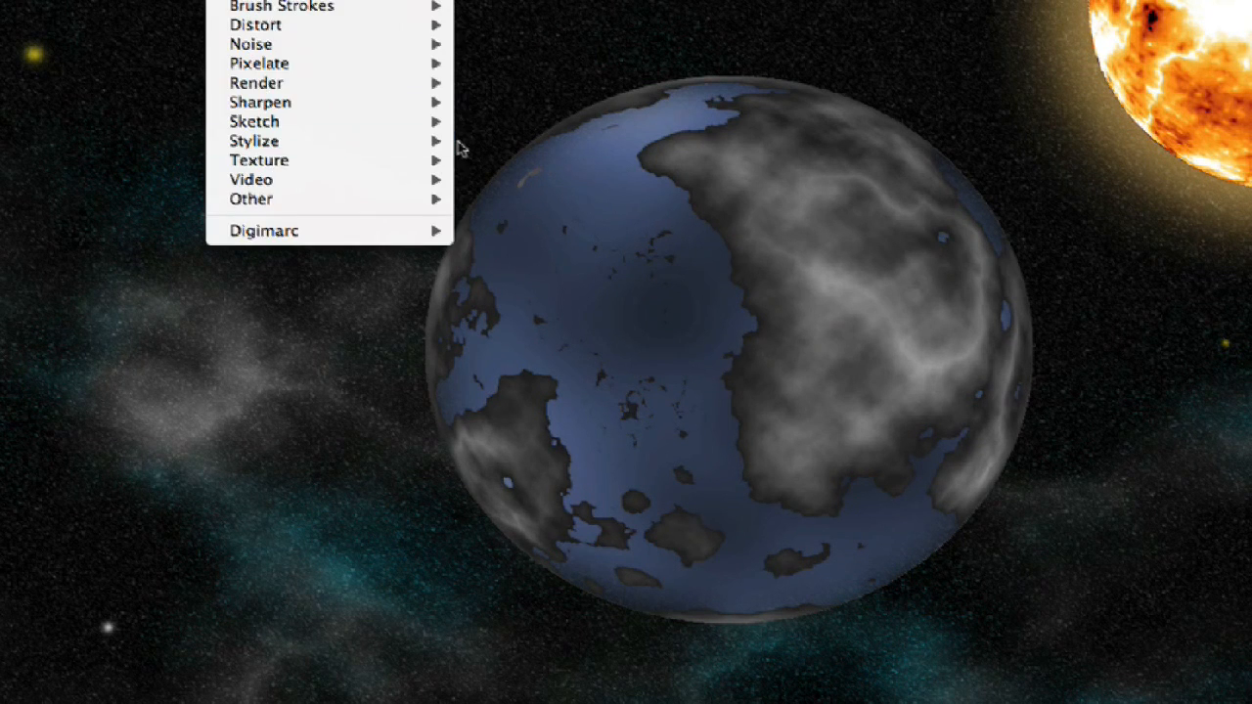
mouse_move(254, 141)
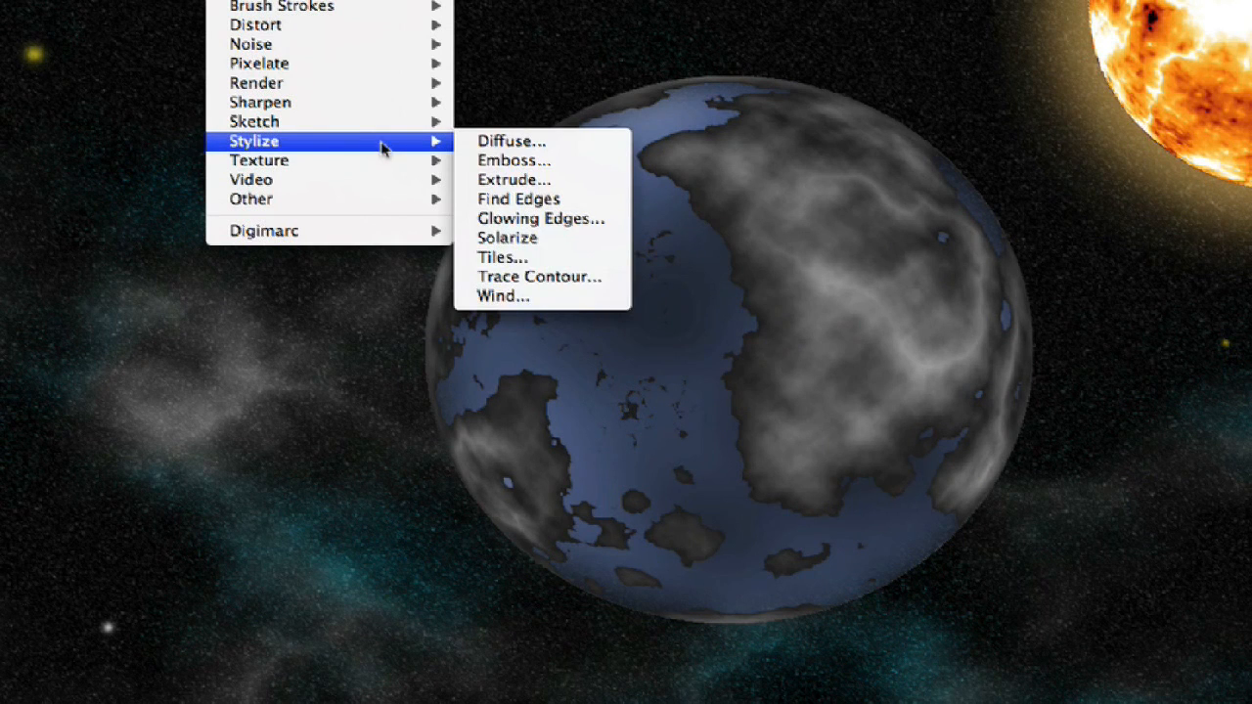
mouse_move(258, 63)
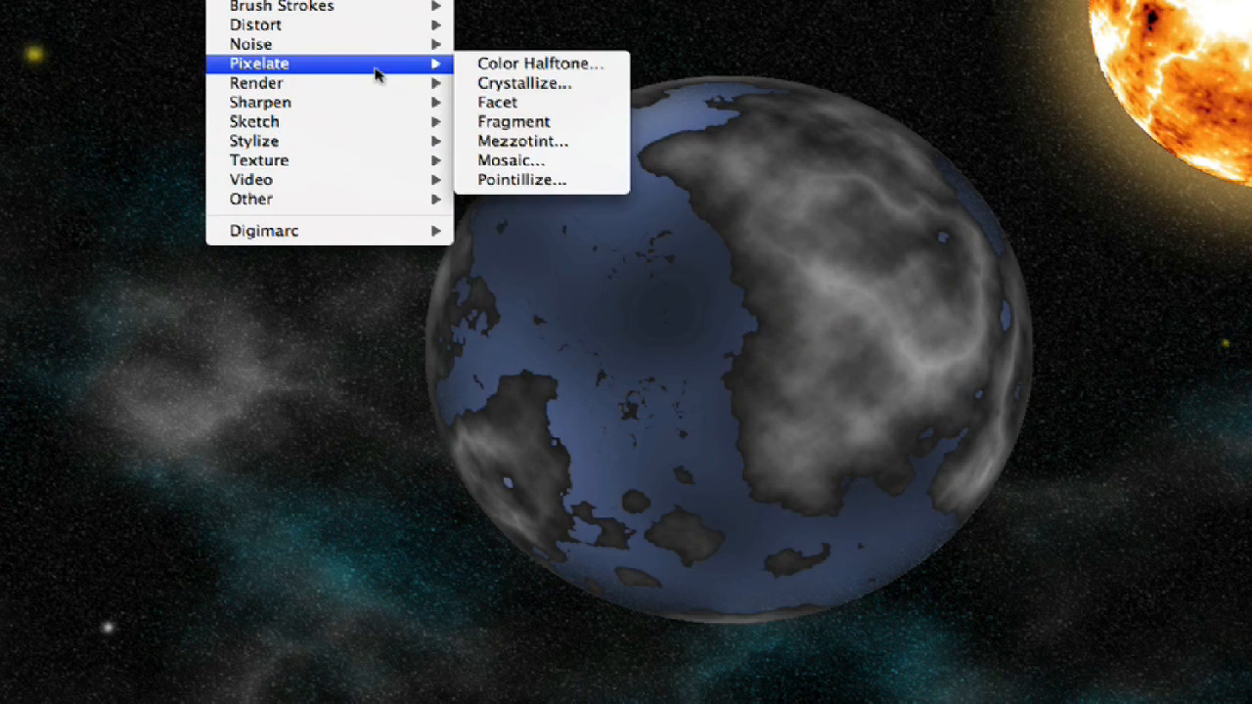
mouse_move(256, 83)
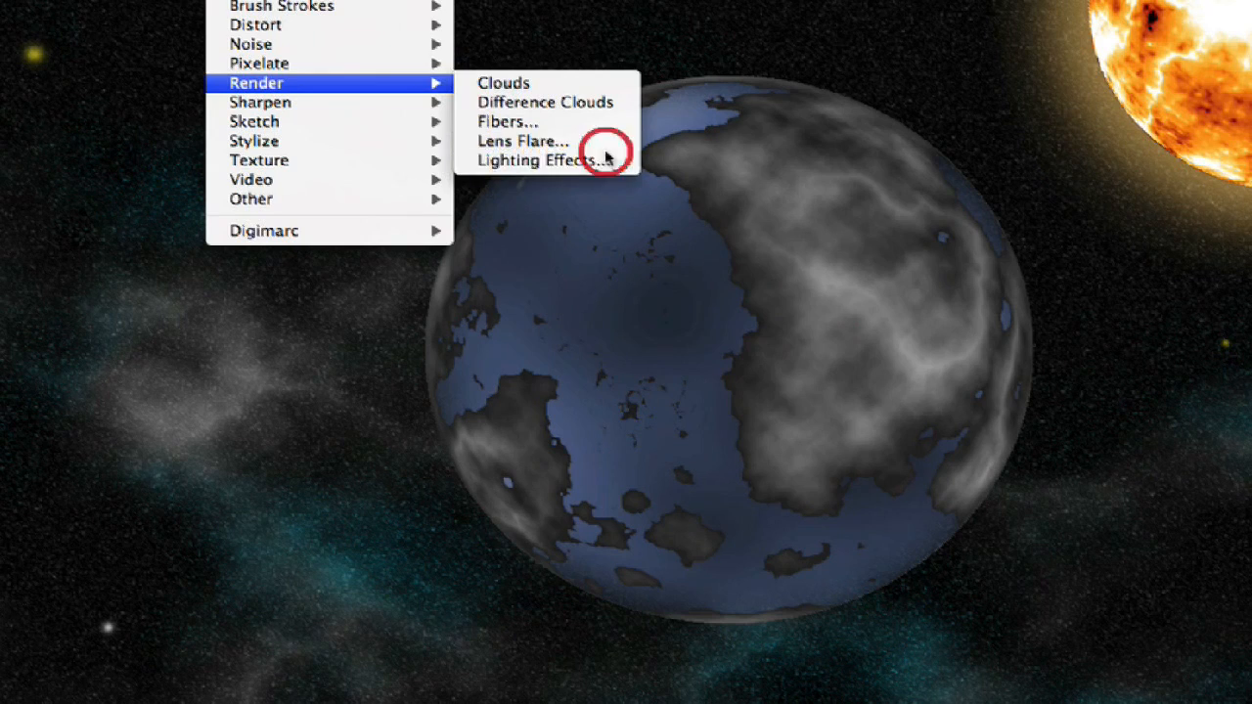
- Launch the Lighting Effects filter from Filter > Render for the land layer
click(524, 140)
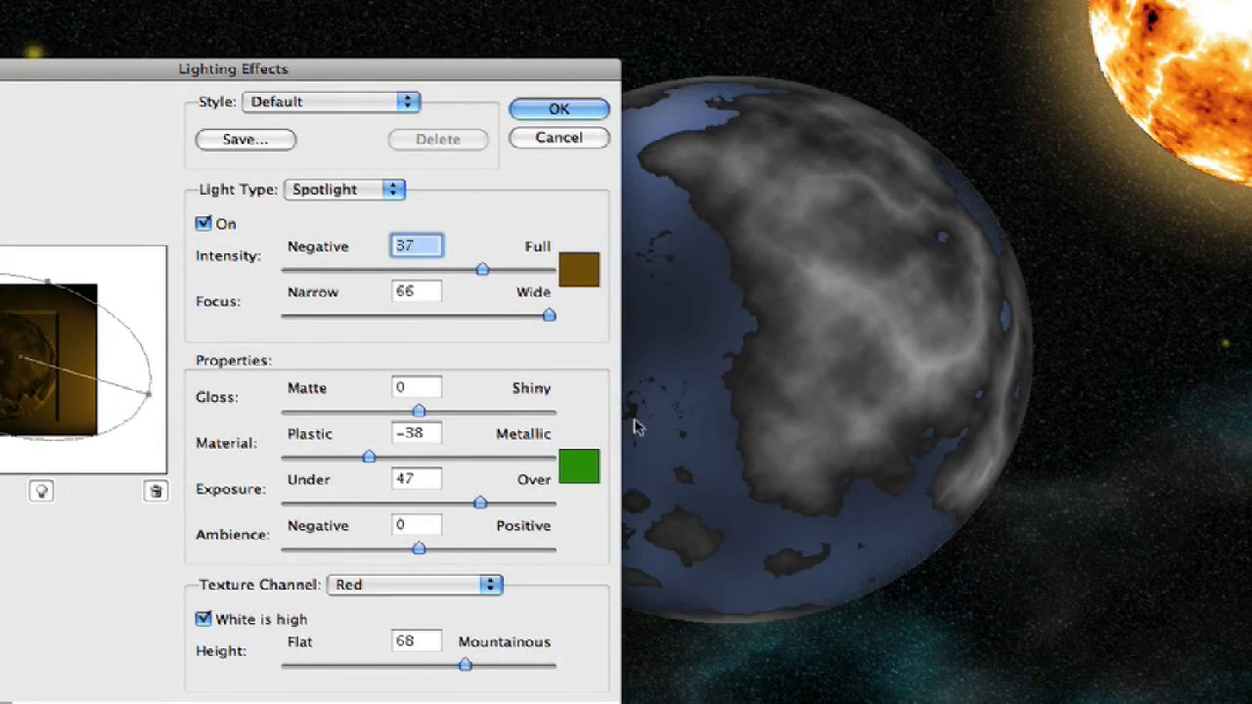
- Change the spotlight colour to a lighter golden brown
click(578, 271)
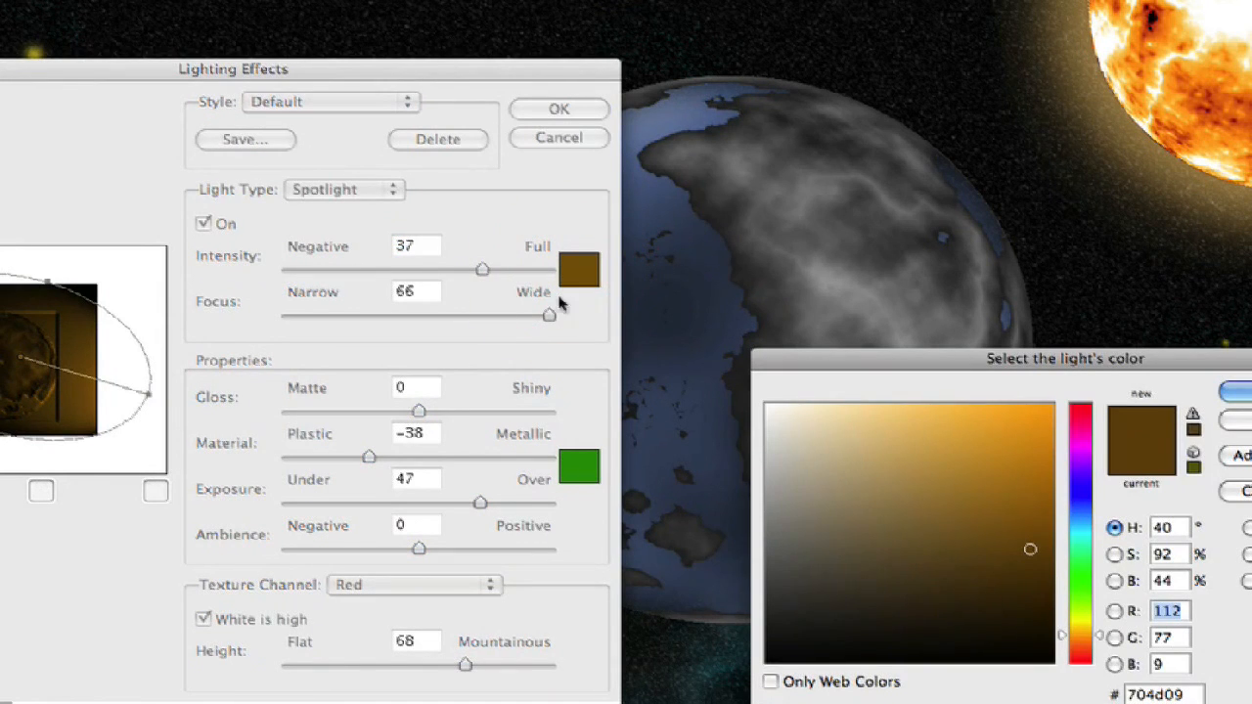
click(893, 420)
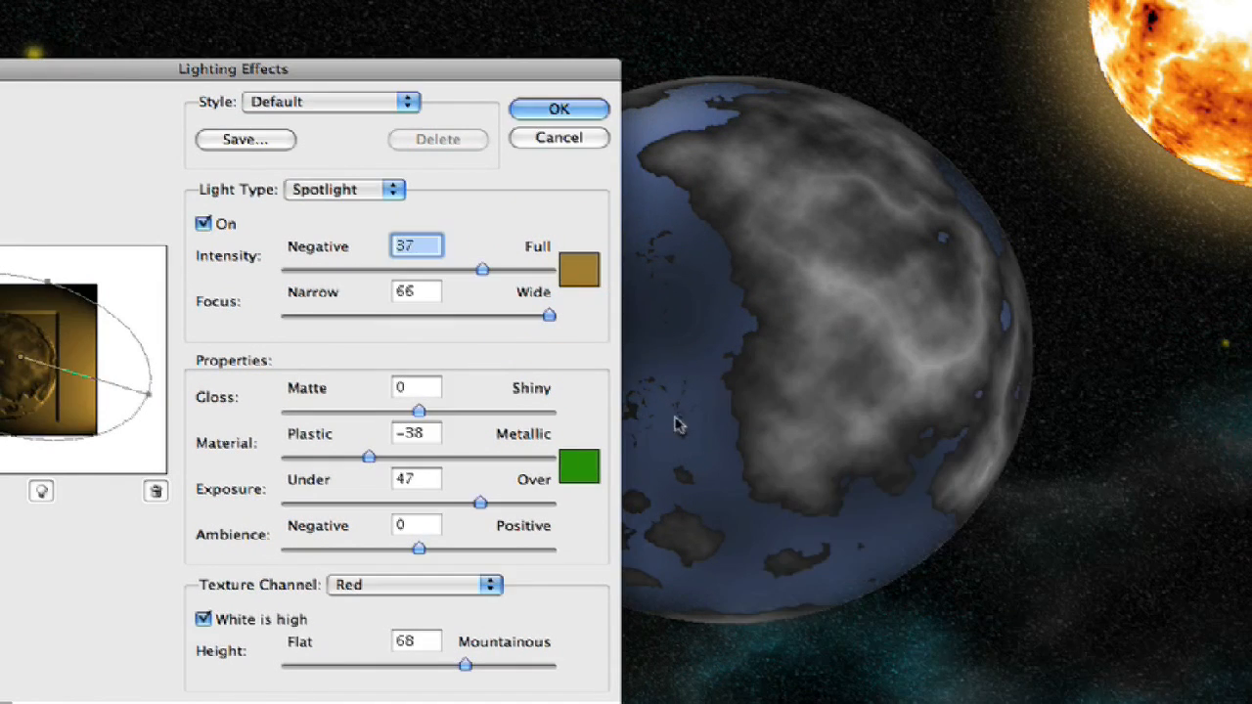
mouse_move(440, 474)
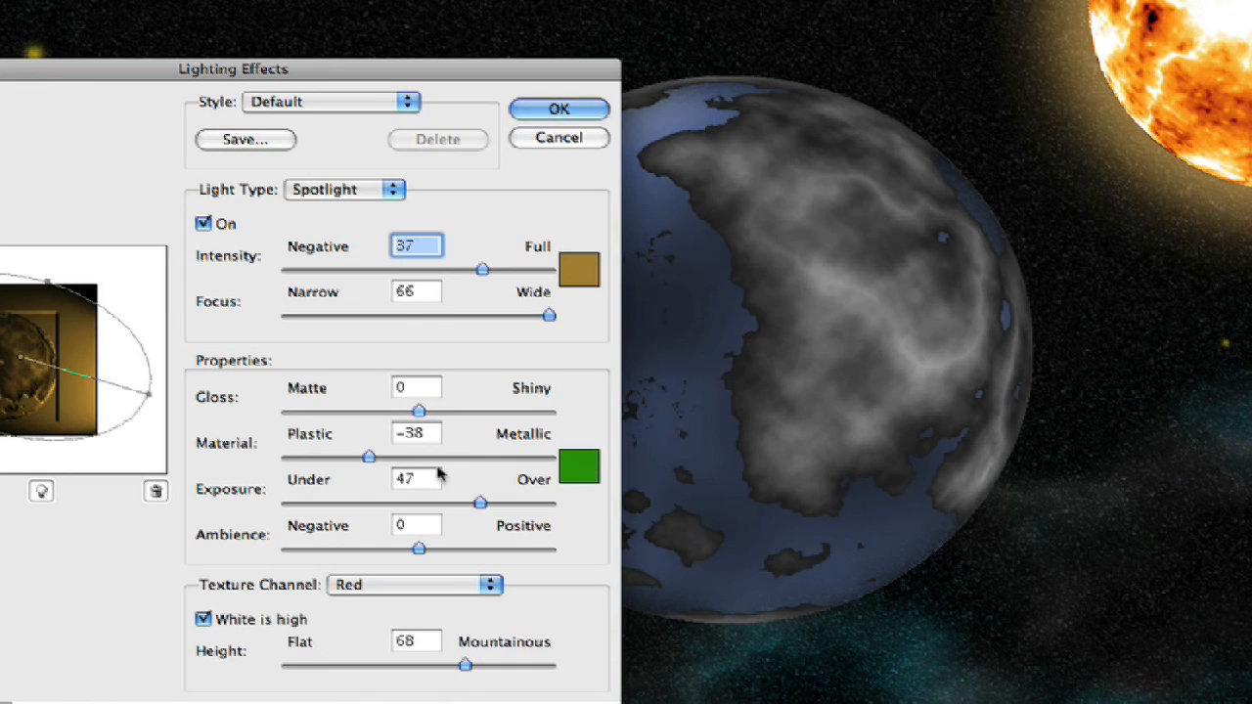
mouse_move(418, 413)
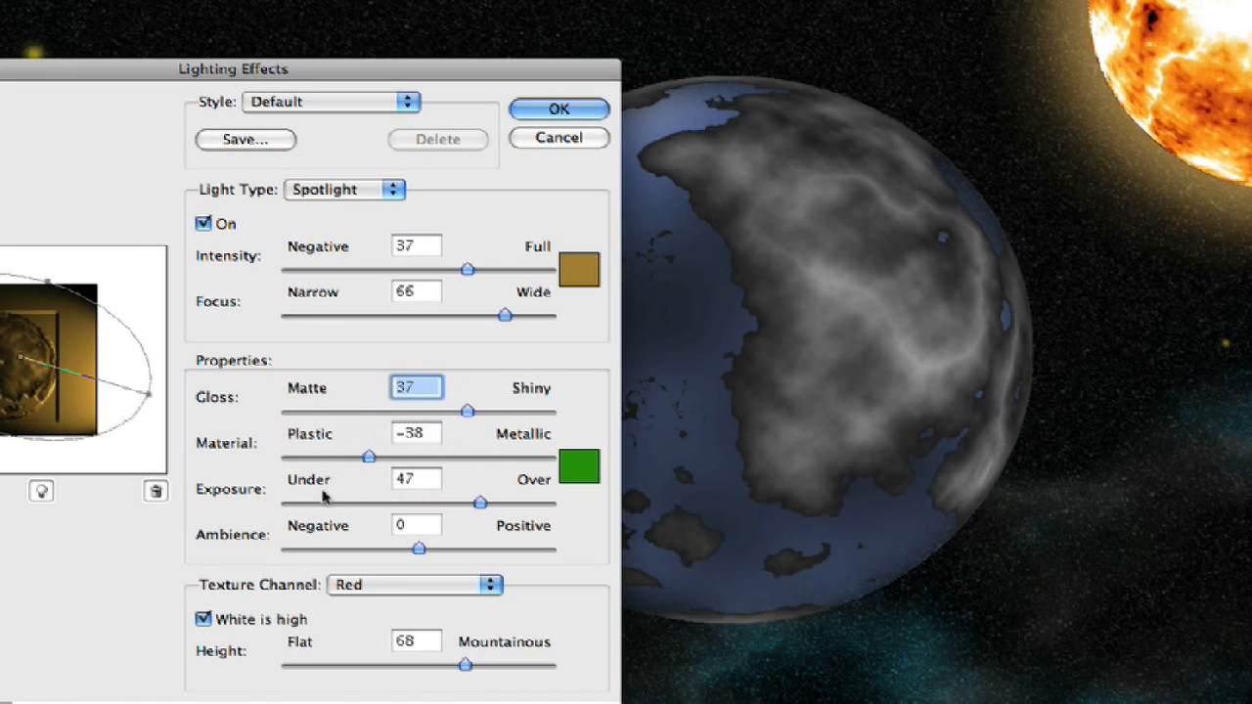
mouse_move(431, 460)
text(0)
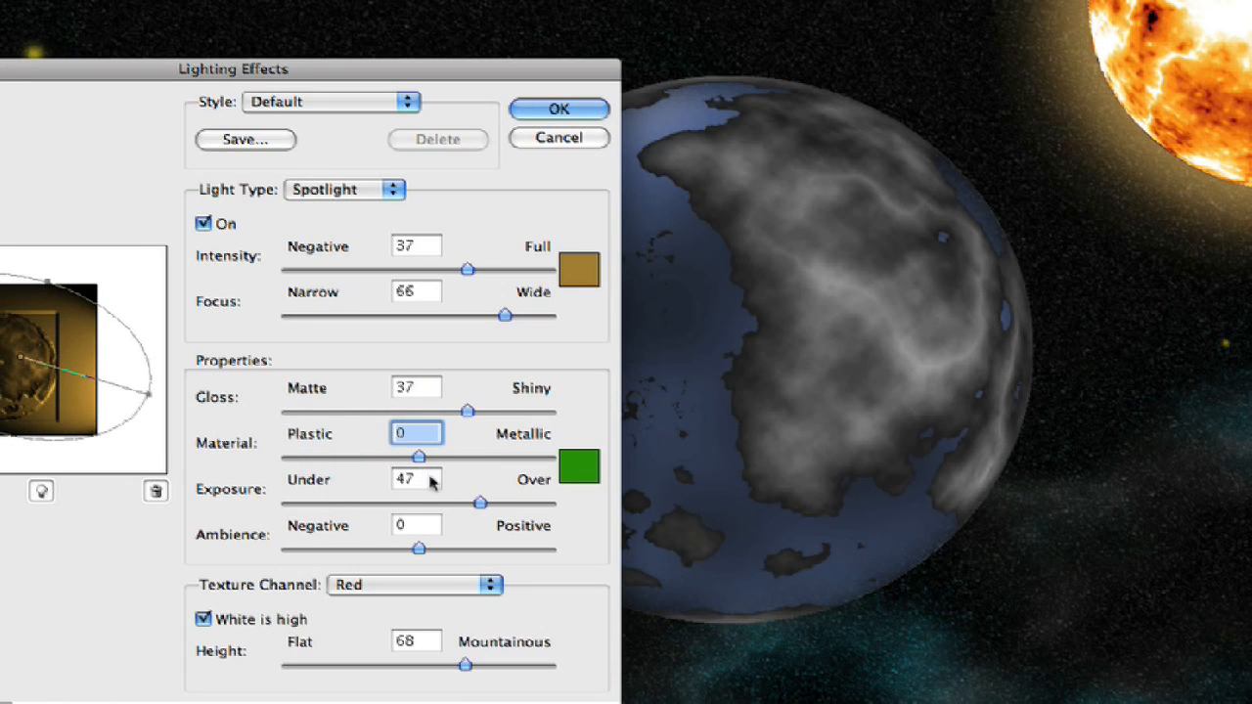
- Adjust Lighting Effects exposure to 27 and raise texture Height to 92
drag(480, 501, 459, 502)
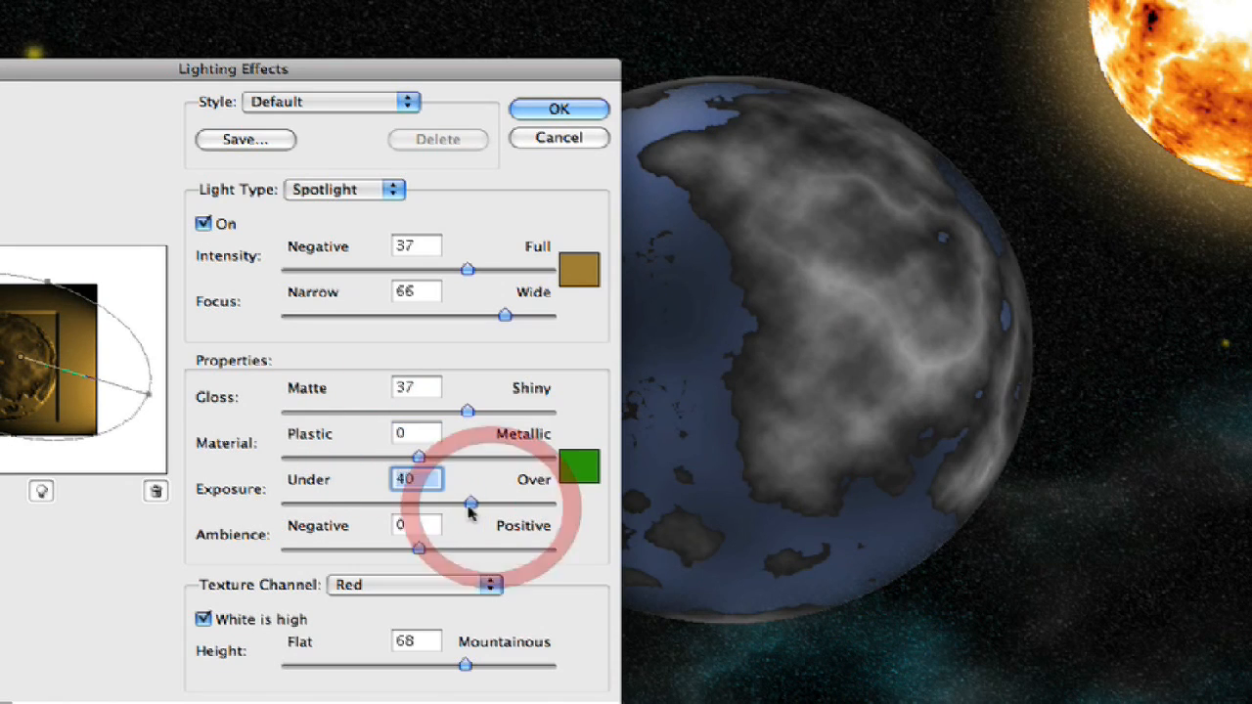
drag(467, 501, 444, 501)
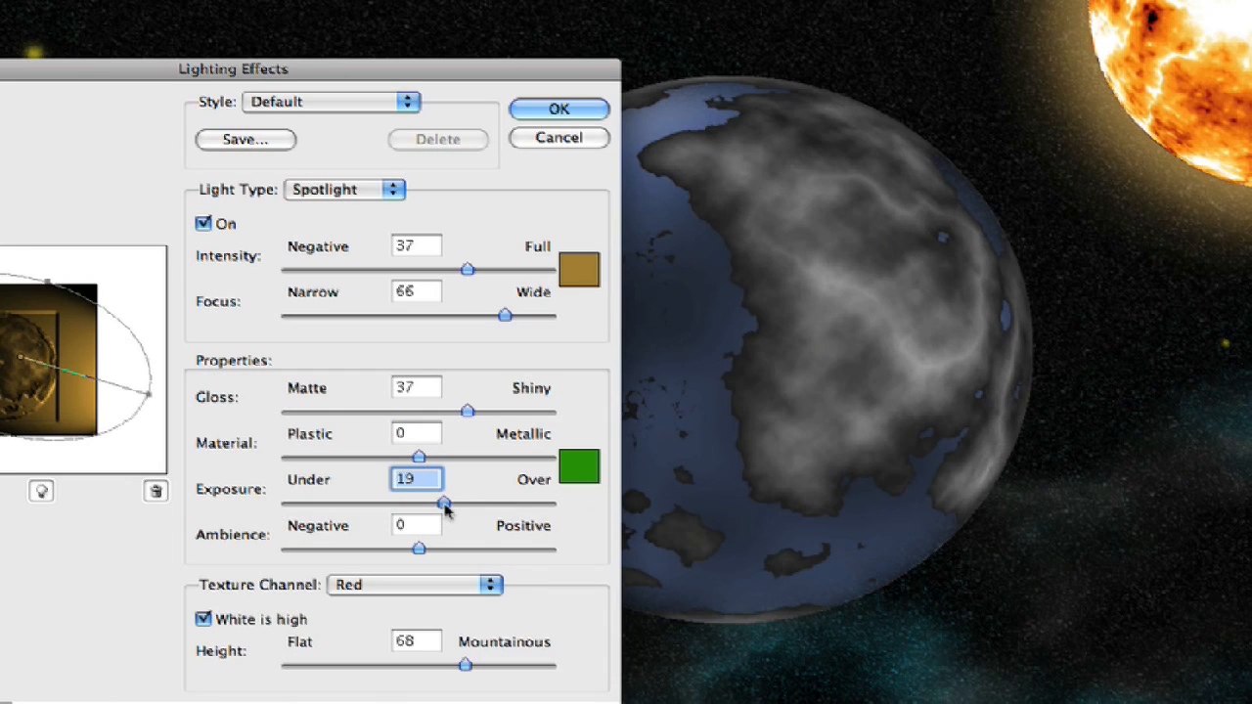
drag(442, 500, 454, 501)
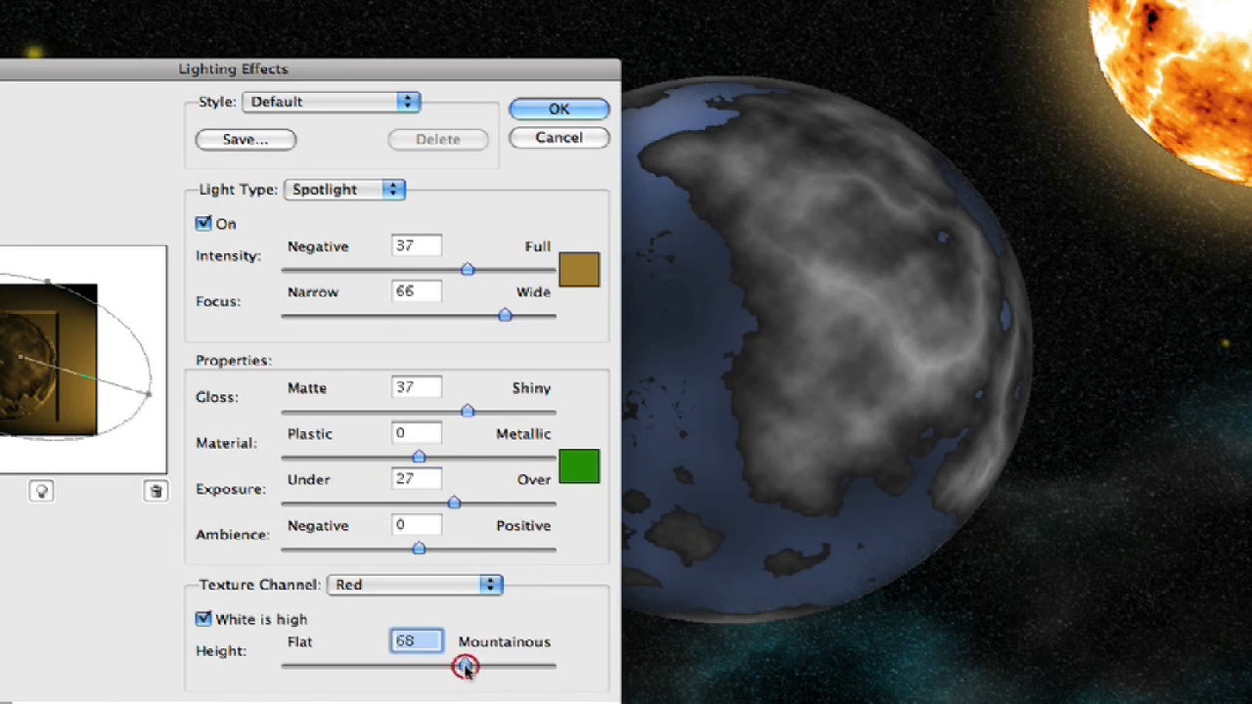
drag(466, 666, 528, 666)
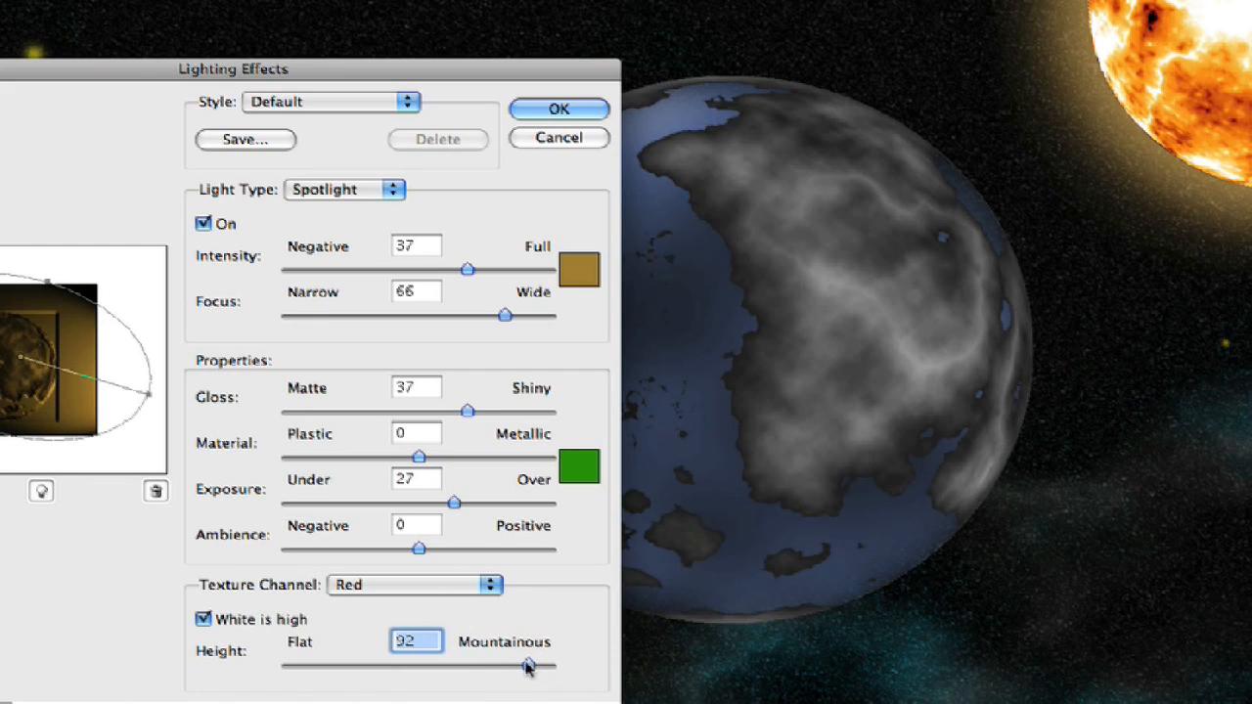